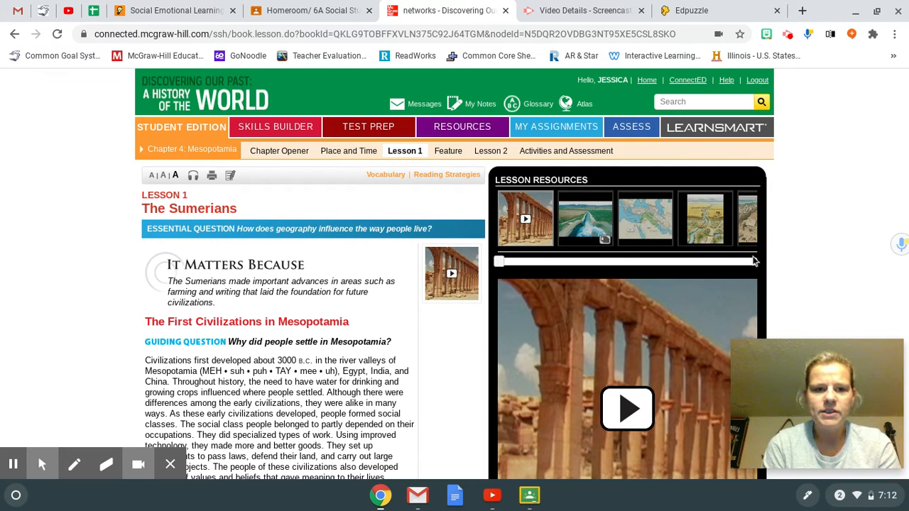
mouse_move(458, 242)
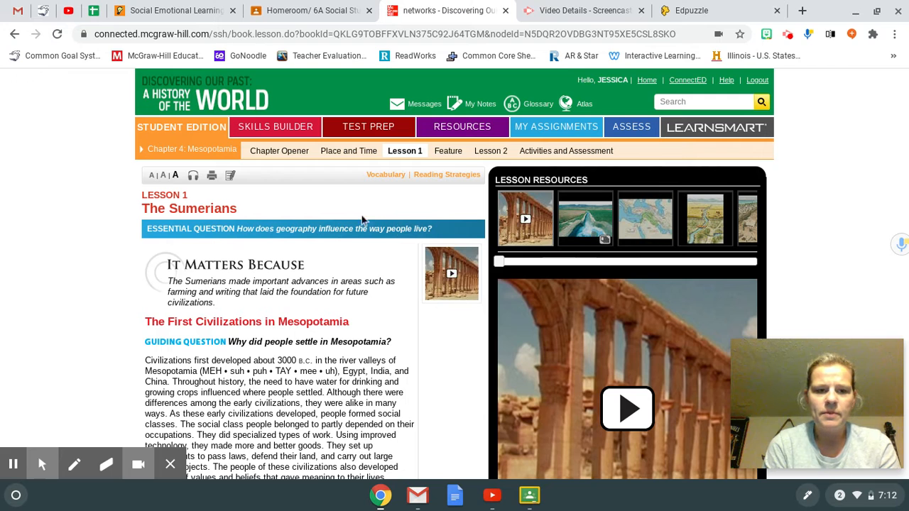
Turn on the read-aloud narration for the First Civilizations text and follow it downward.
scroll("down", 3)
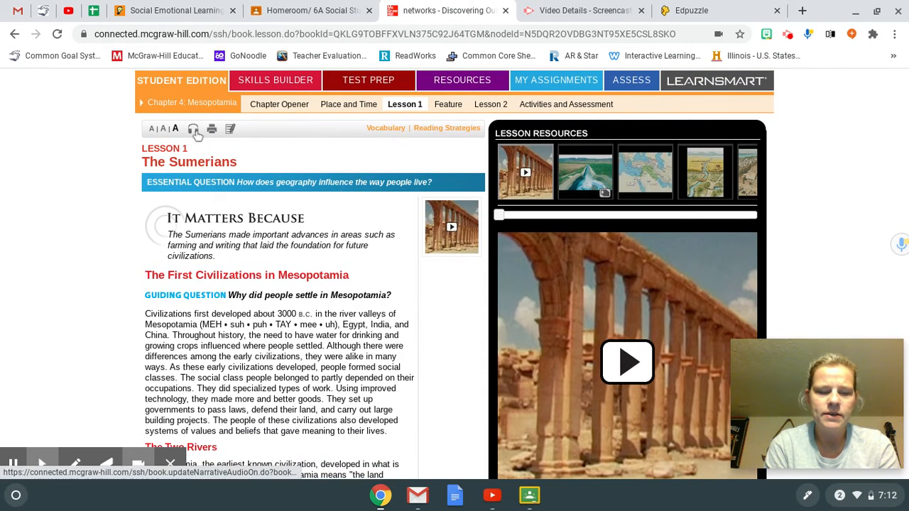
left_click(193, 128)
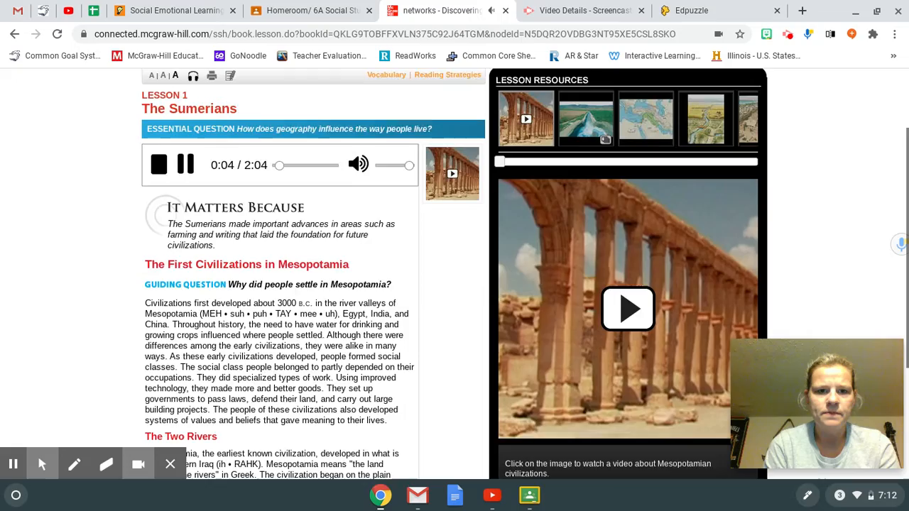
scroll("down", 3)
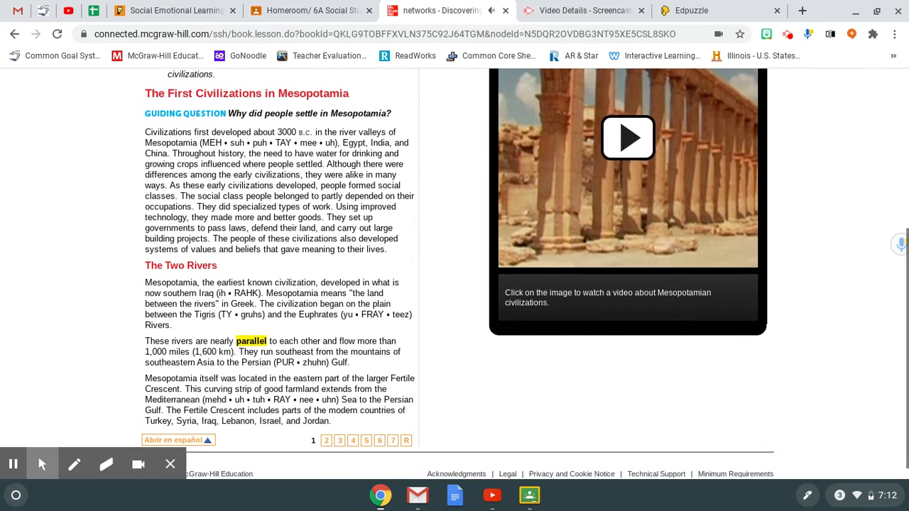
Scroll down page 1 as the narration reads toward the Two Rivers section.
scroll("down", 3)
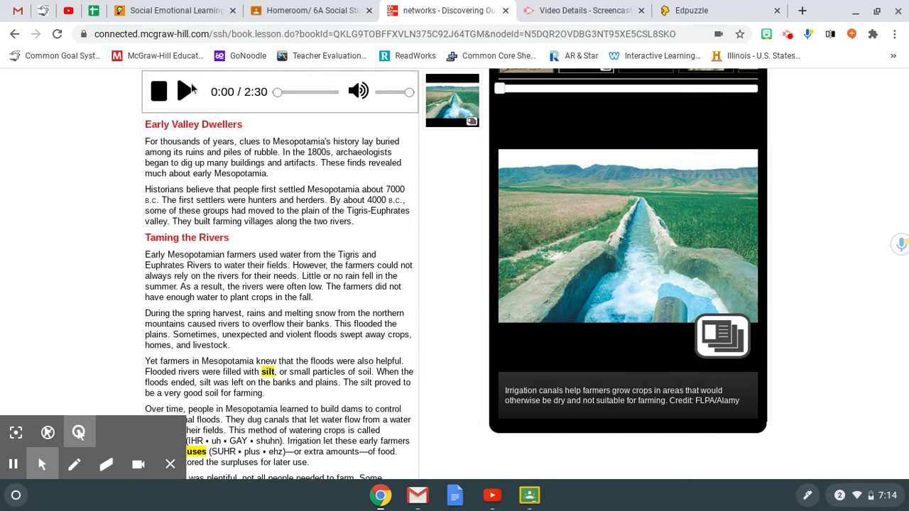
Play the Taming the Rivers page narration and follow it down to artisans and early cities.
left_click(186, 91)
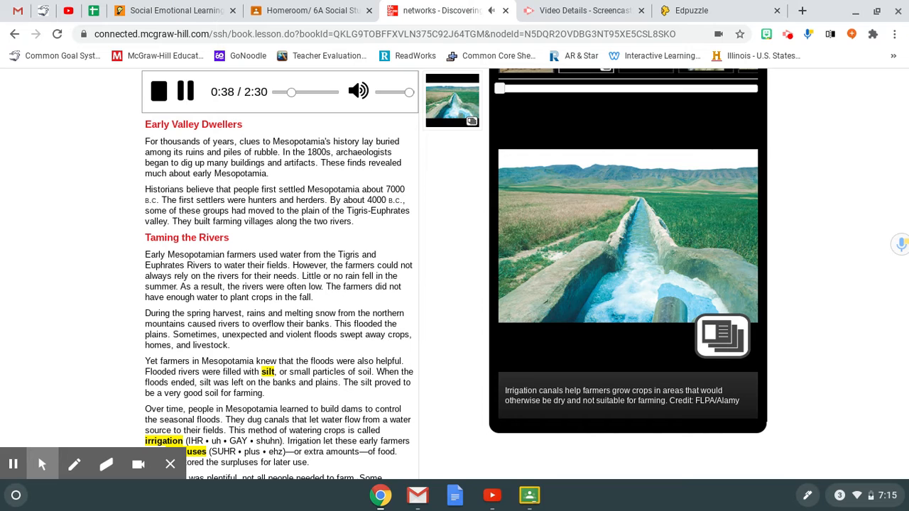
scroll("down", 3)
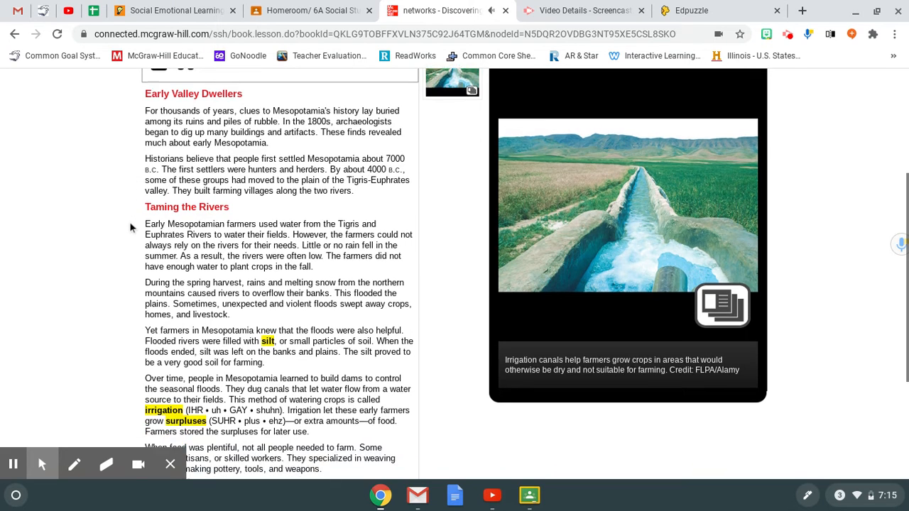
scroll("down", 3)
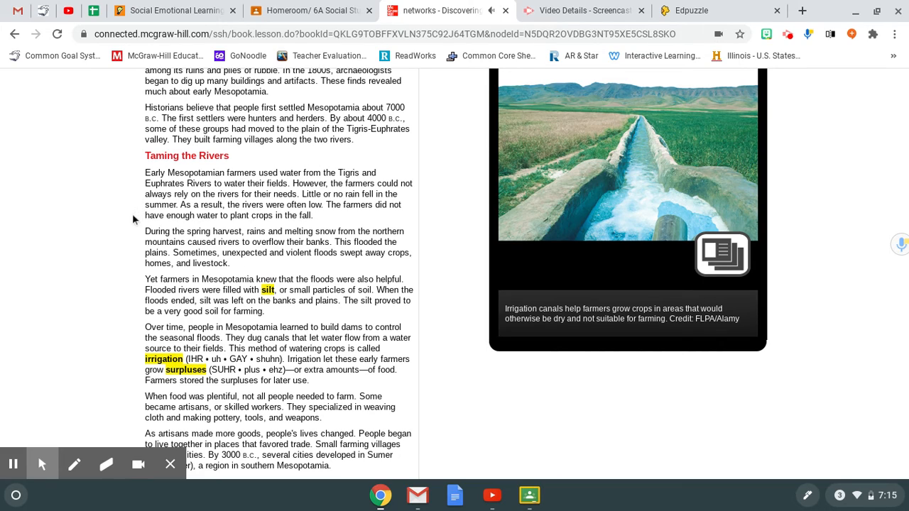
scroll("down", 3)
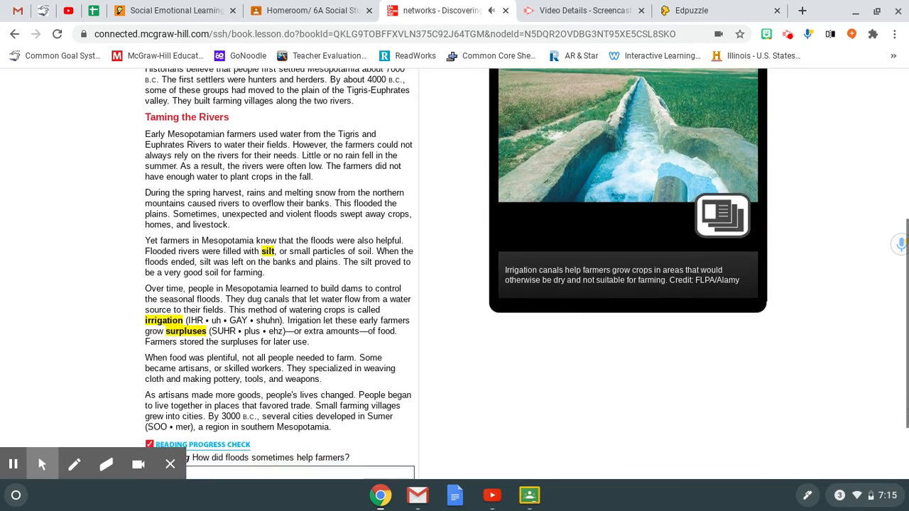
Scroll down to the Reading Progress Check on how floods helped farmers.
scroll("down", 3)
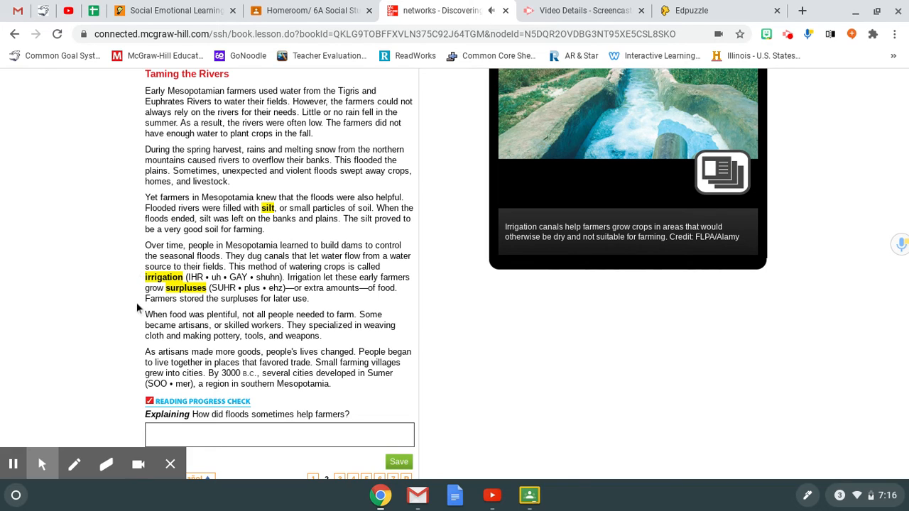
mouse_move(130, 366)
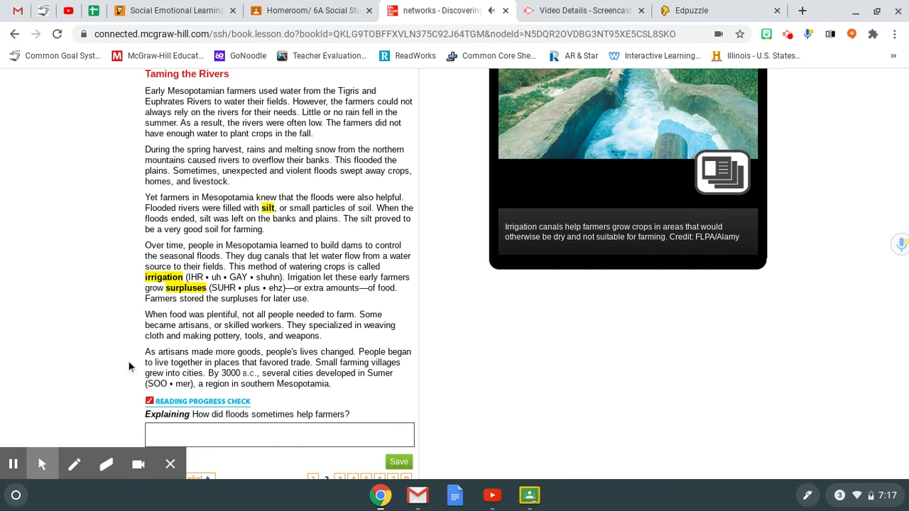
mouse_move(131, 376)
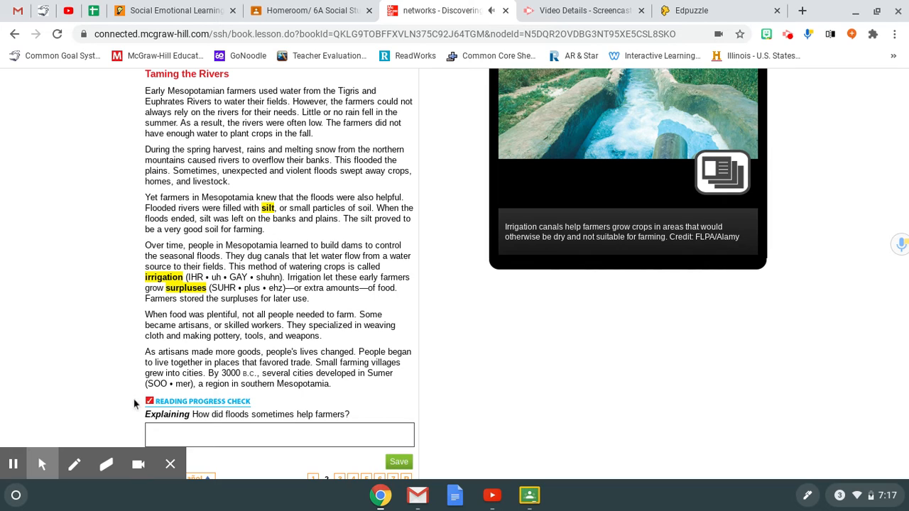
mouse_move(137, 419)
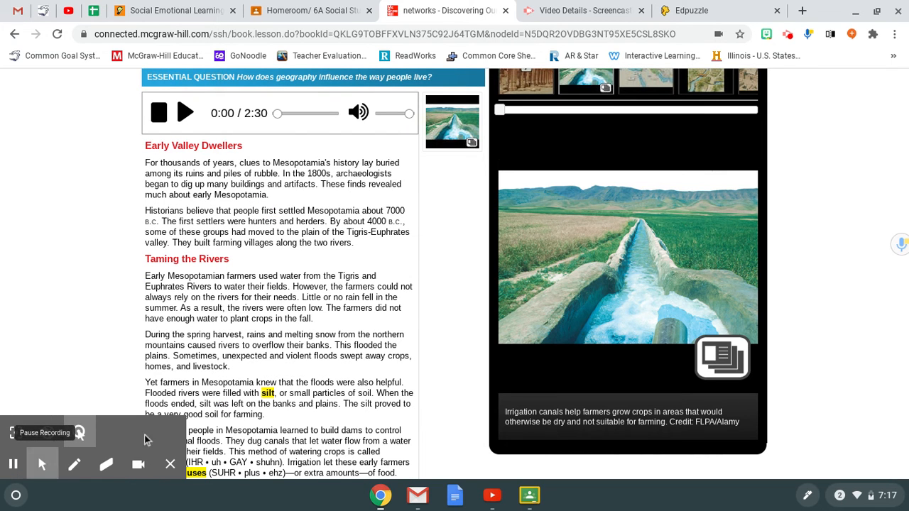
mouse_move(693, 318)
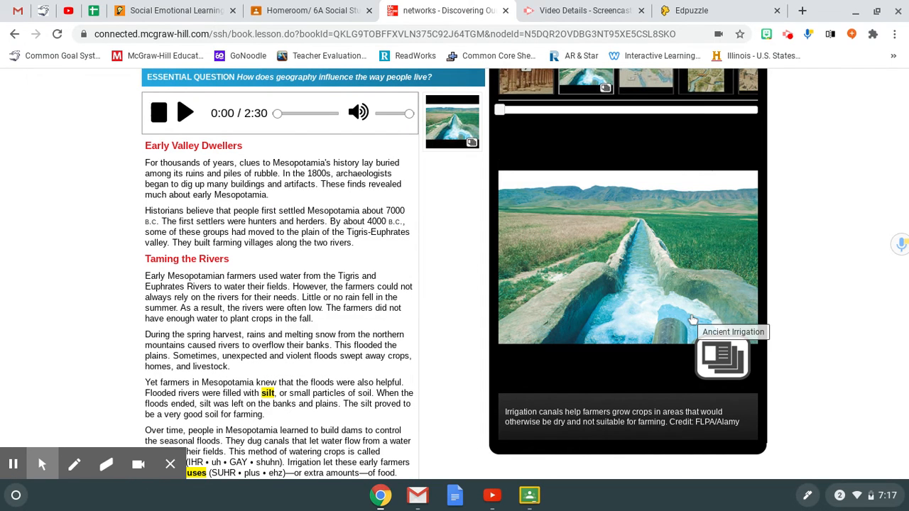
Open the Ancient Irrigation slideshow from the irrigation canal photo.
left_click(721, 358)
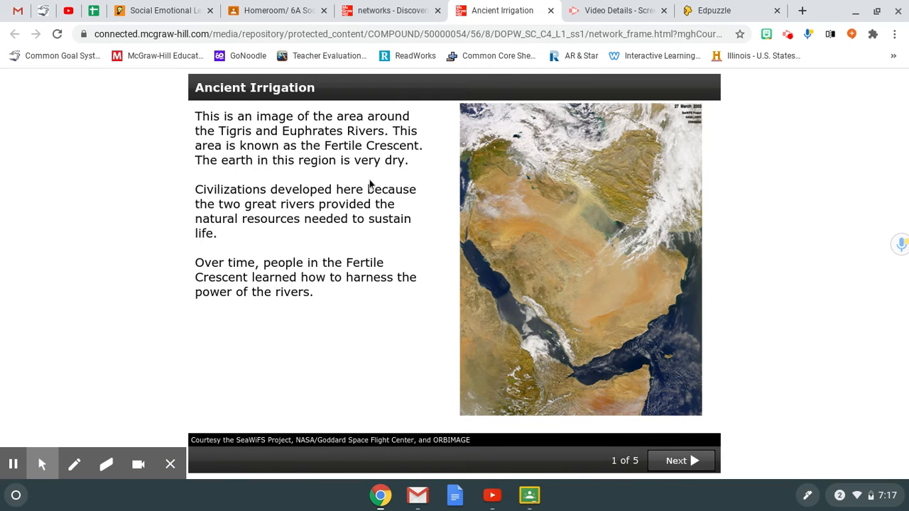
mouse_move(481, 196)
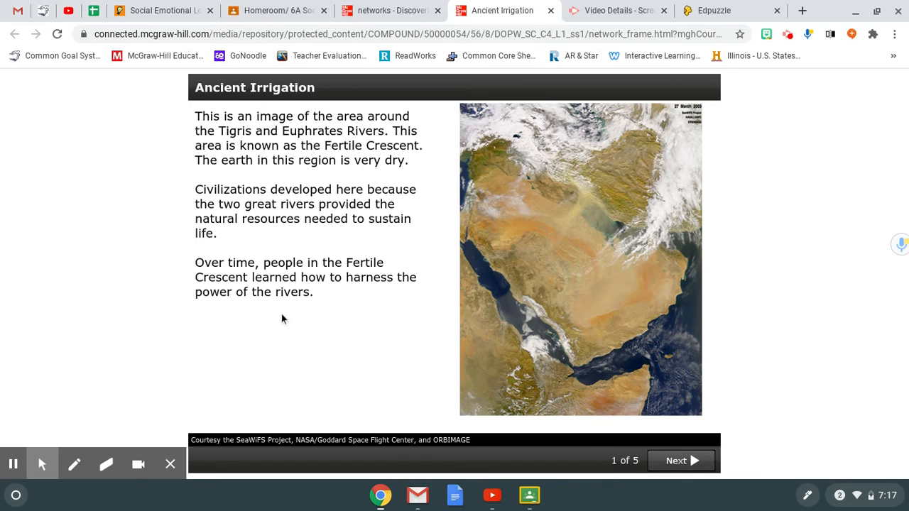
mouse_move(216, 365)
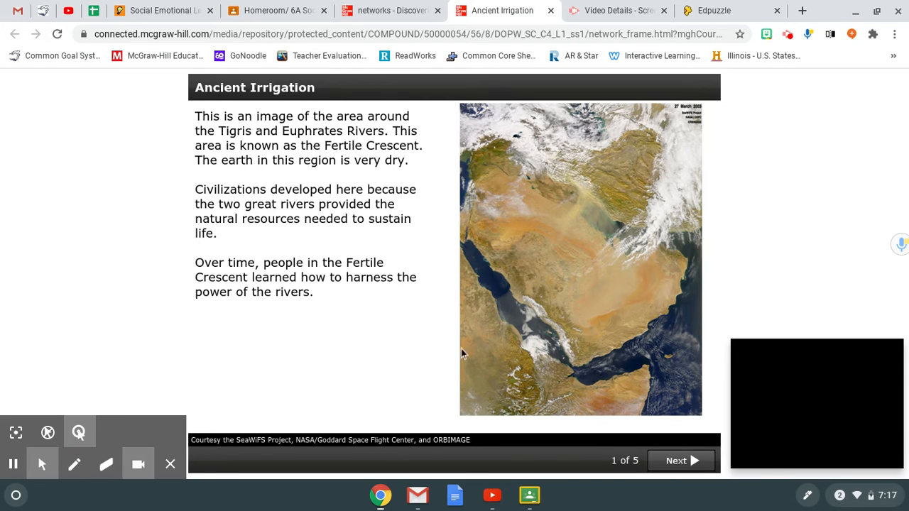
Advance through the Ancient Irrigation slides to the final slide, 5 of 5.
left_click(679, 460)
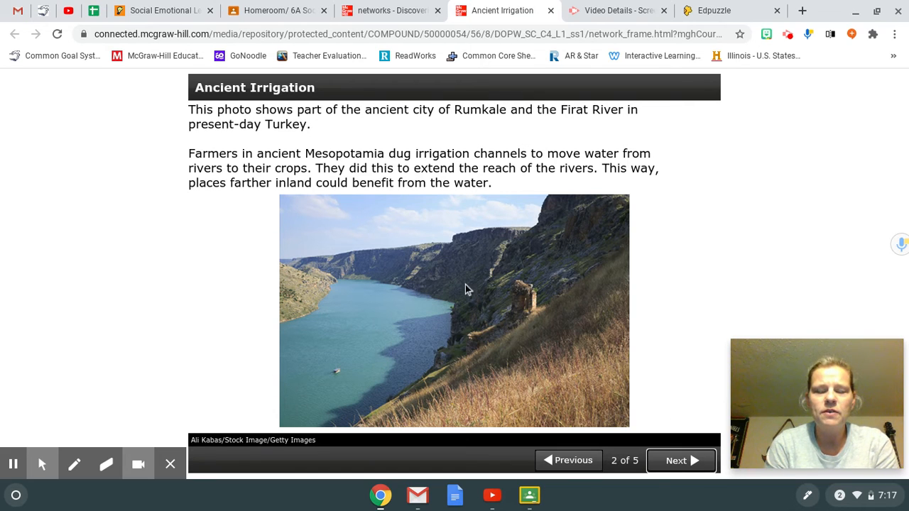
mouse_move(438, 357)
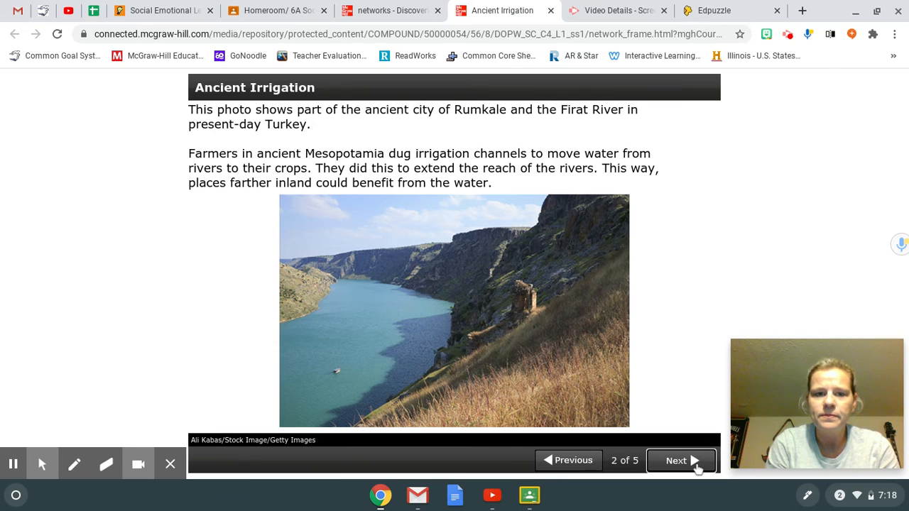
left_click(680, 460)
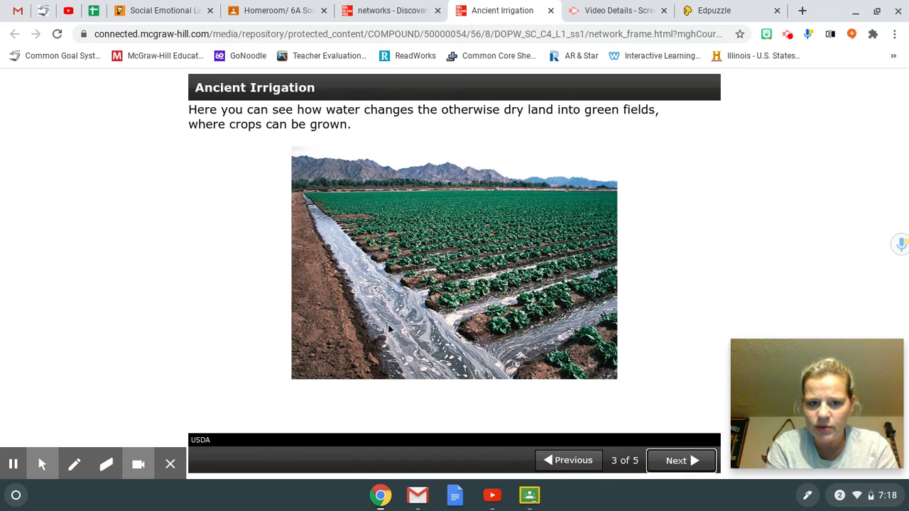
mouse_move(378, 324)
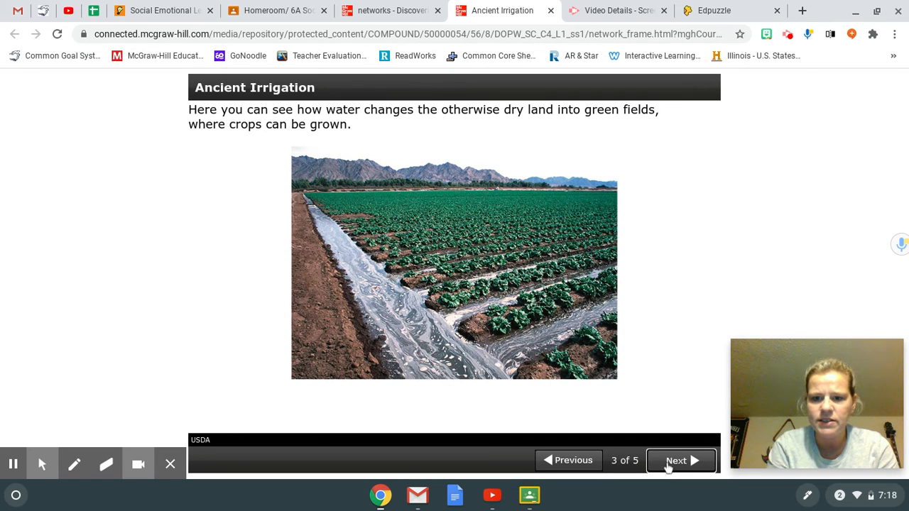
left_click(679, 461)
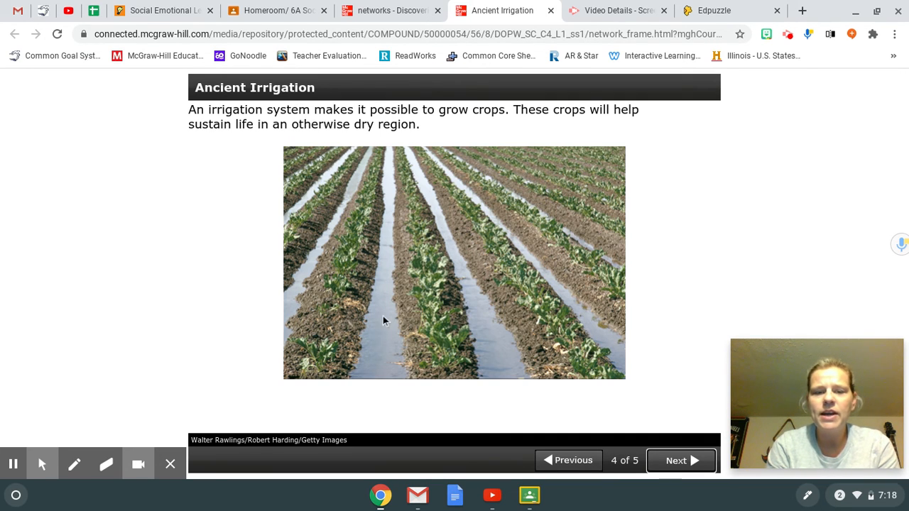
mouse_move(649, 131)
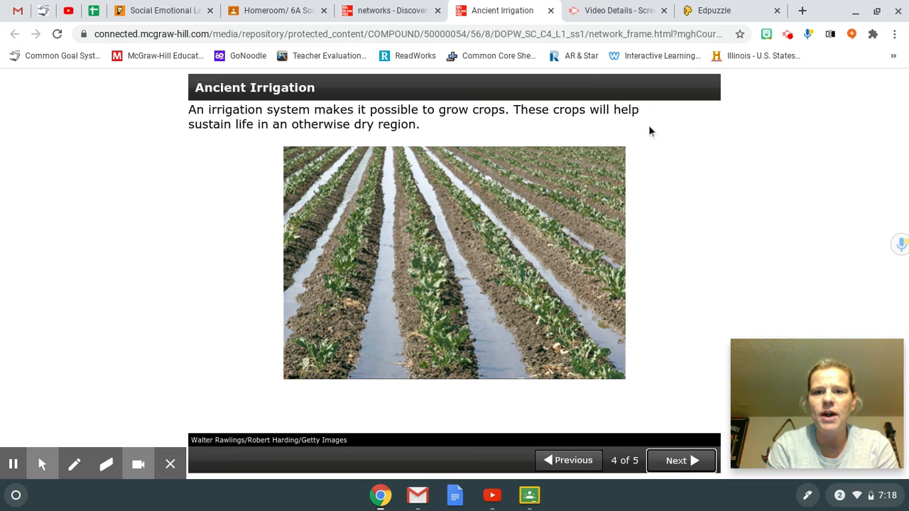
mouse_move(657, 179)
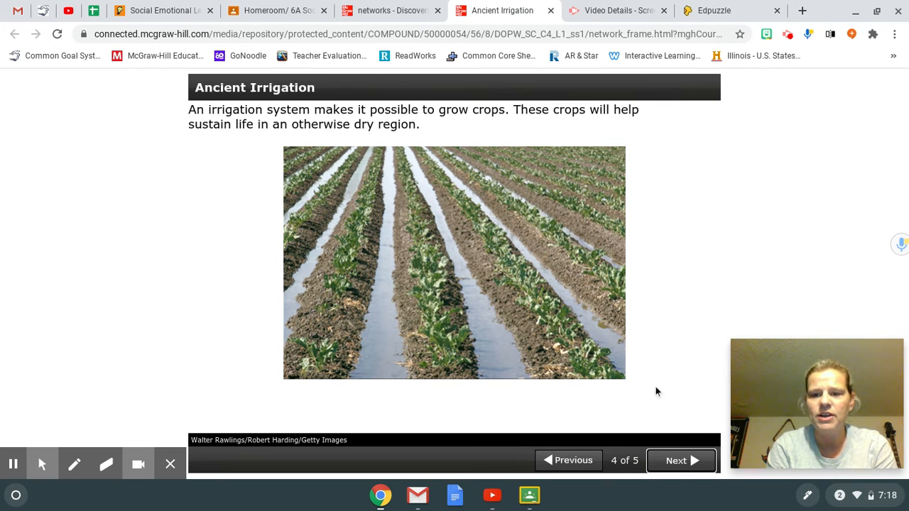
left_click(679, 460)
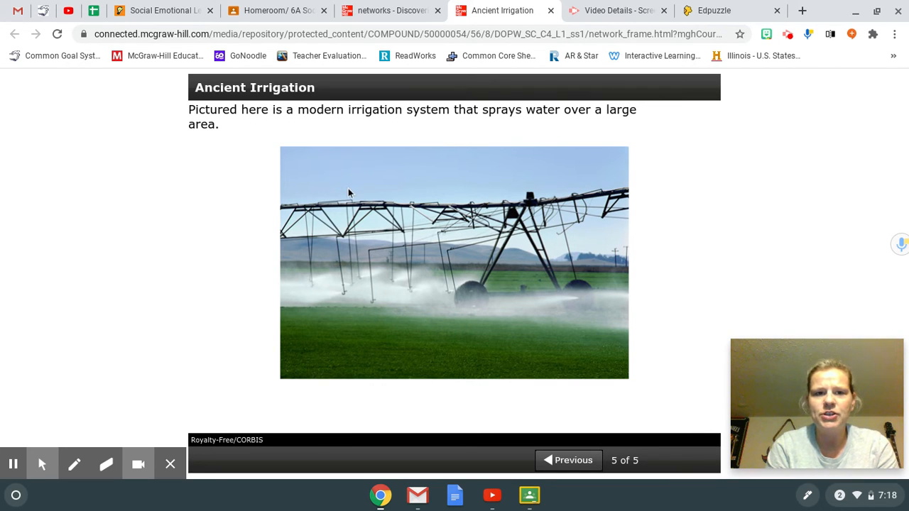
mouse_move(472, 145)
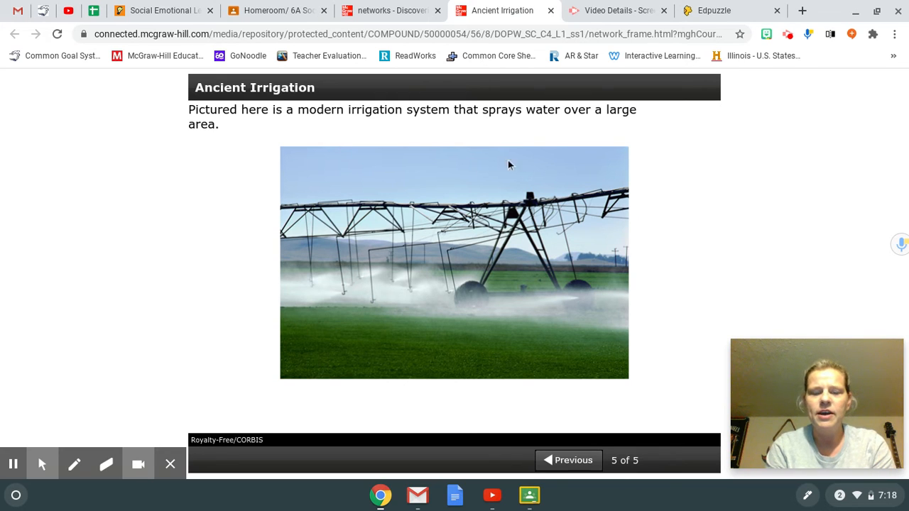
mouse_move(438, 267)
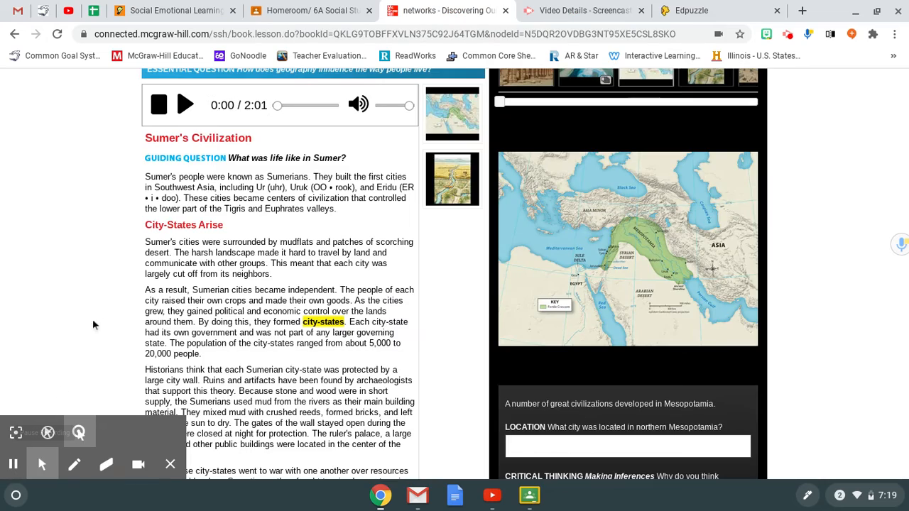
Play the Sumer's Civilization narration and follow it down to the City-States Arise section.
left_click(185, 105)
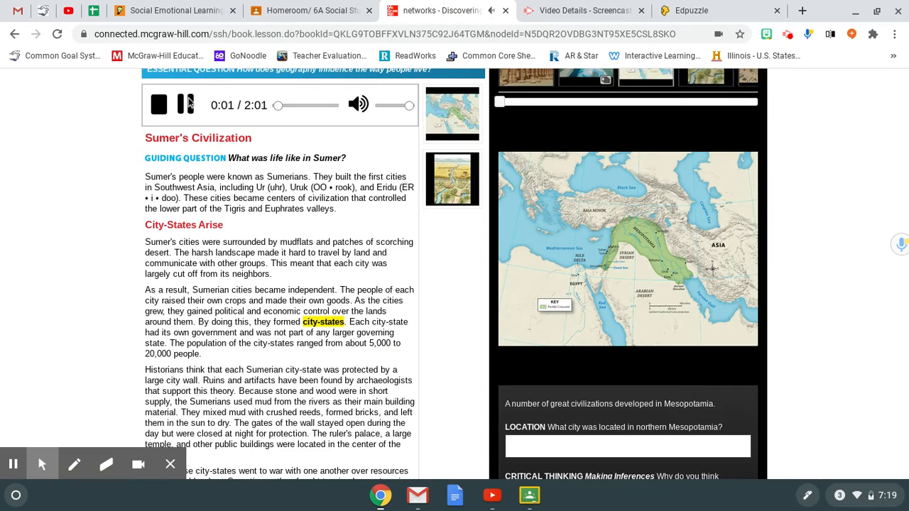
scroll("down", 3)
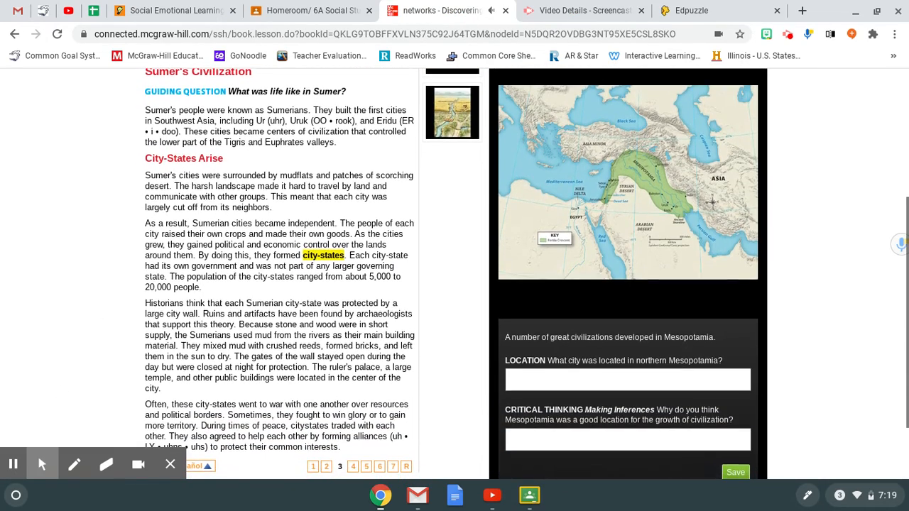
scroll("down", 3)
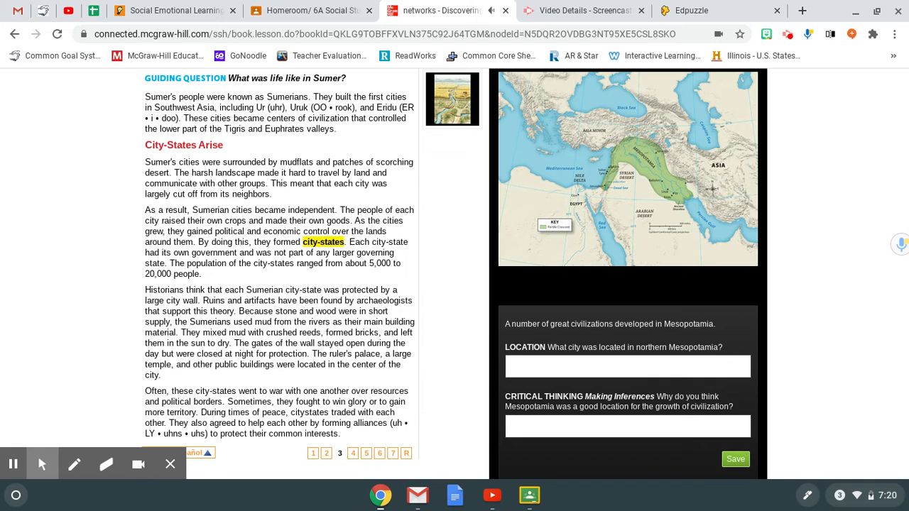
scroll("down", 3)
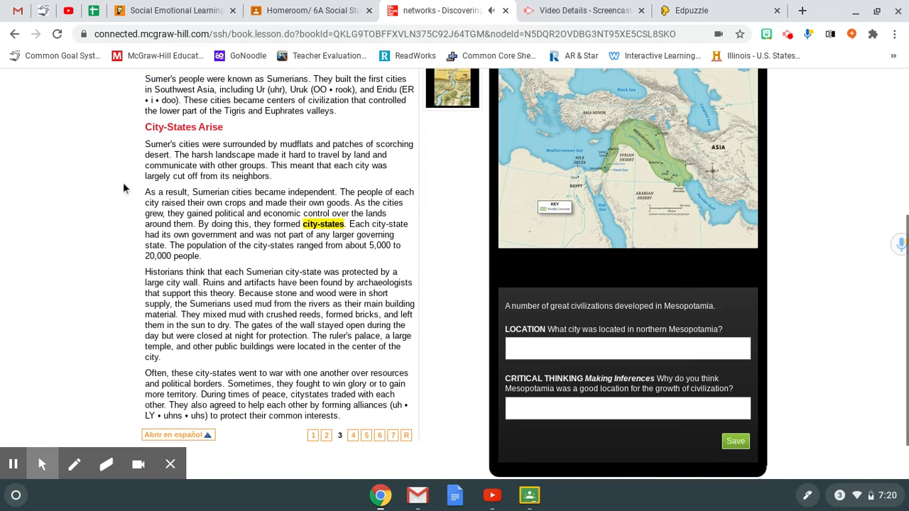
scroll("down", 3)
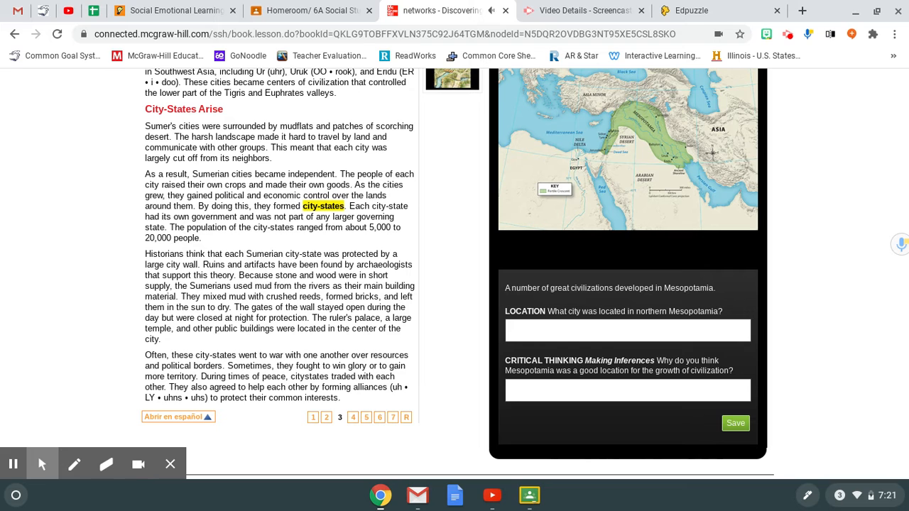
mouse_move(13, 463)
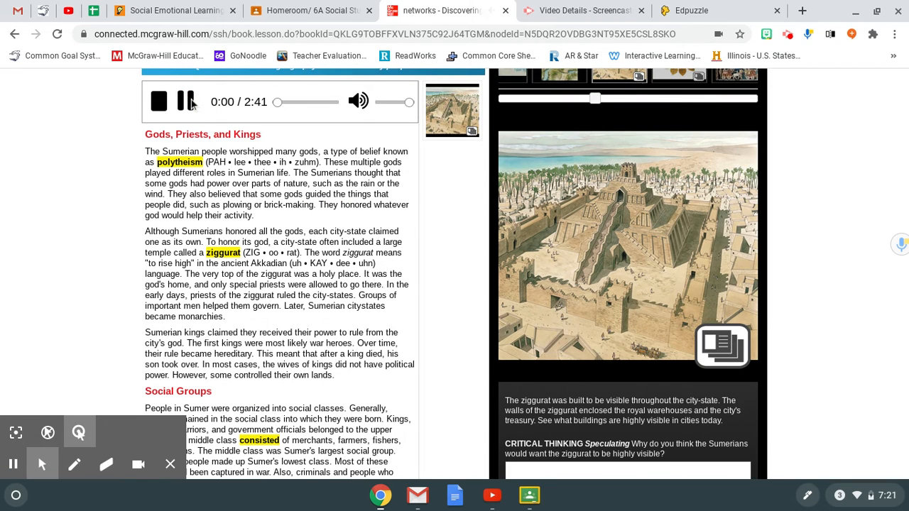
left_click(159, 100)
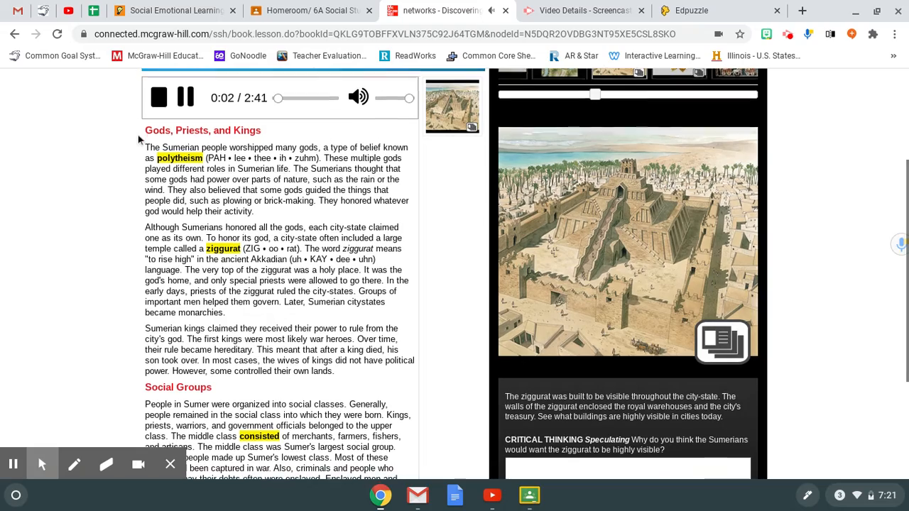
scroll("down", 3)
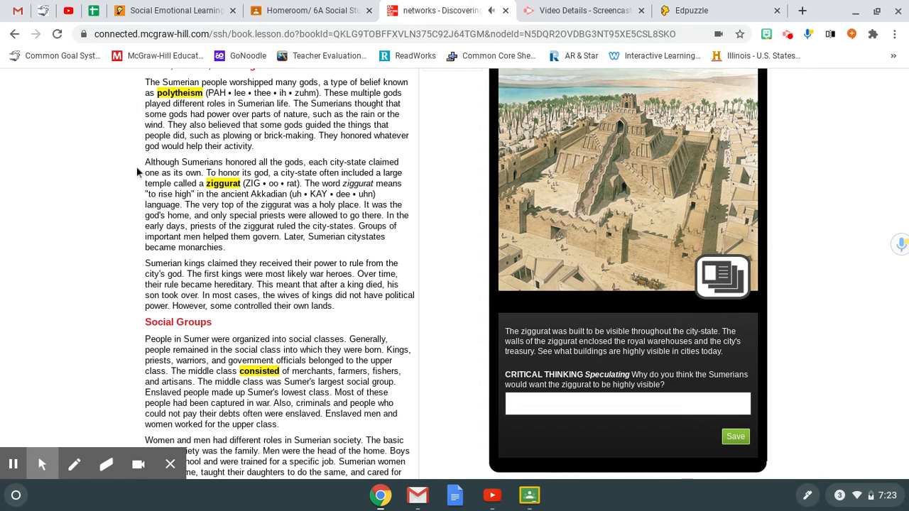
mouse_move(123, 201)
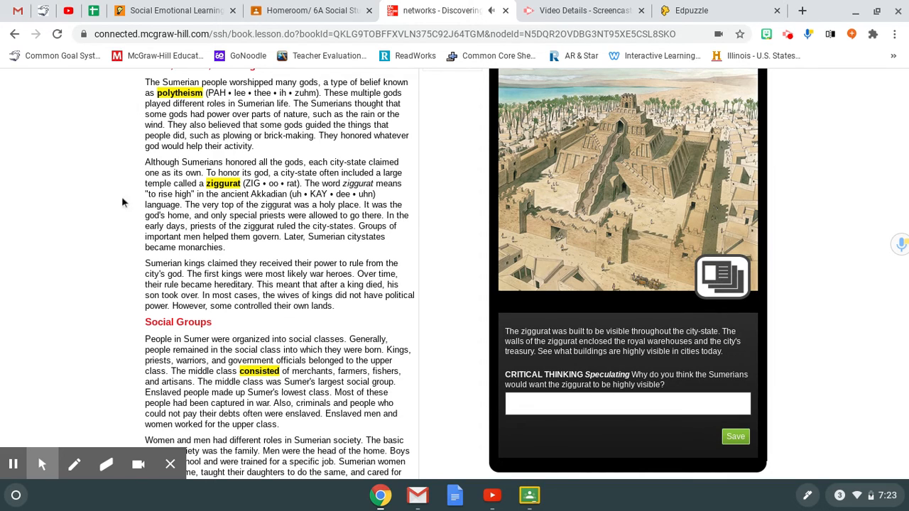
mouse_move(48, 409)
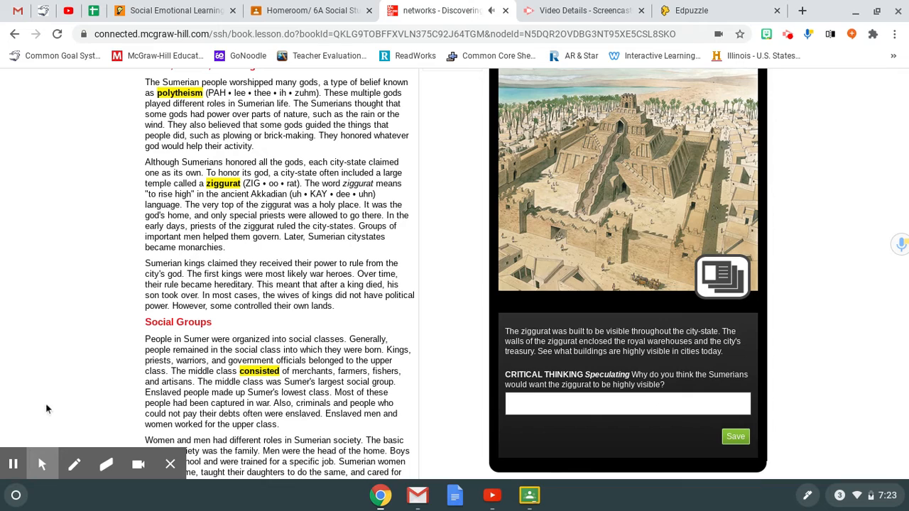
mouse_move(23, 448)
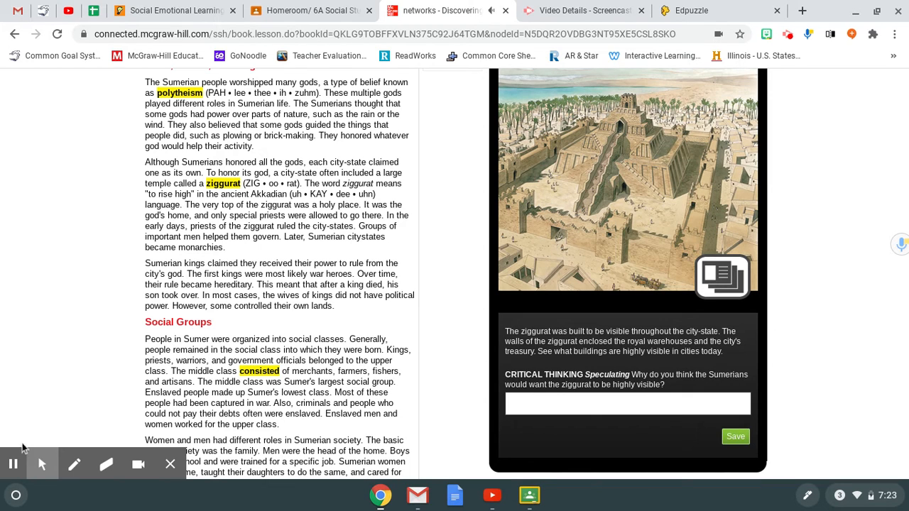
mouse_move(13, 463)
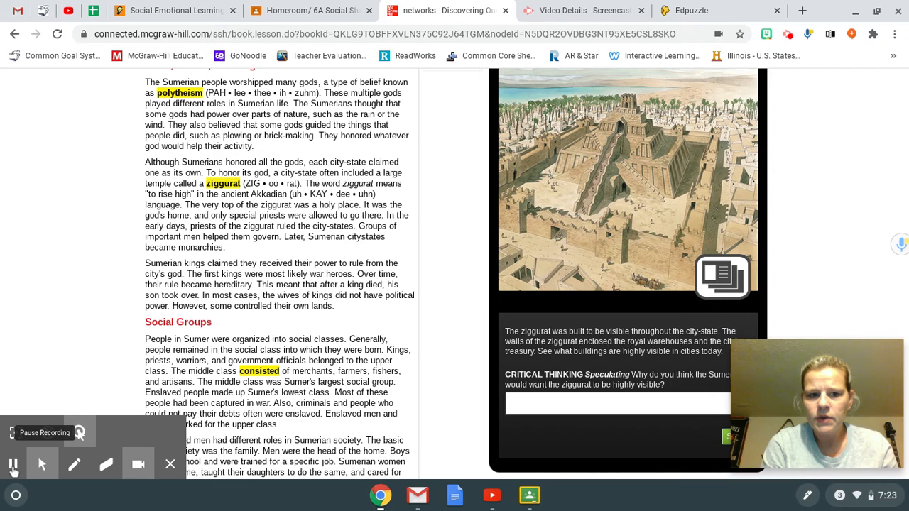
mouse_move(703, 197)
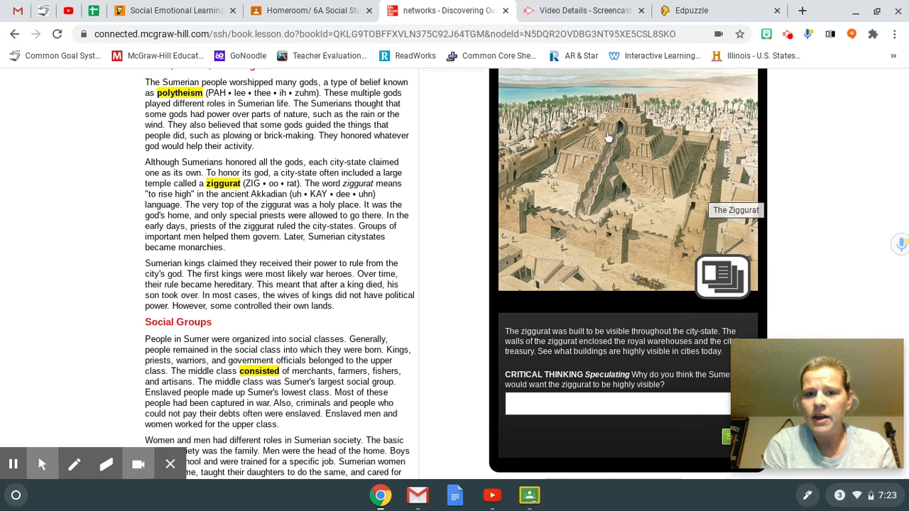
mouse_move(581, 238)
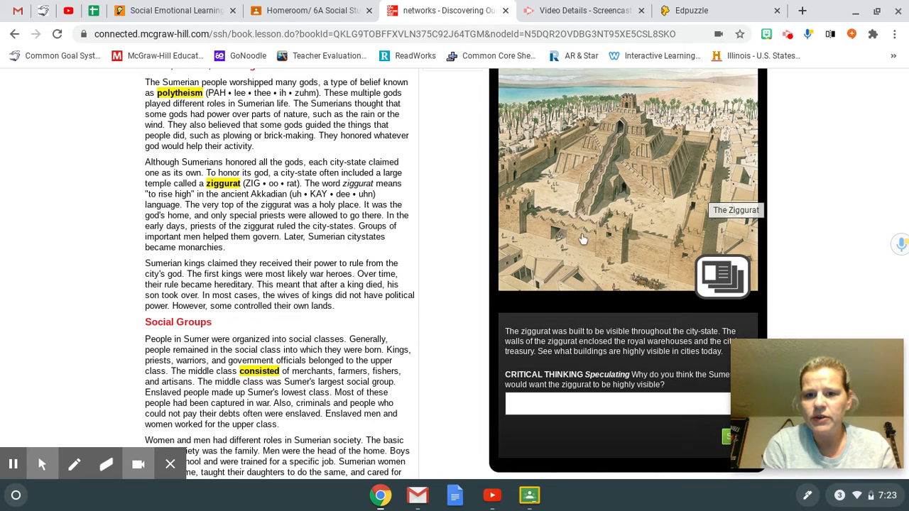
mouse_move(675, 257)
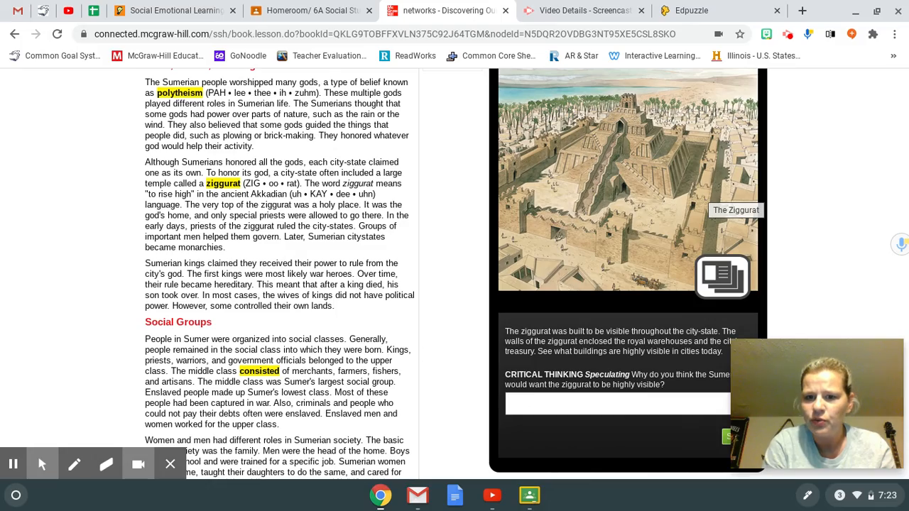
scroll("down", 3)
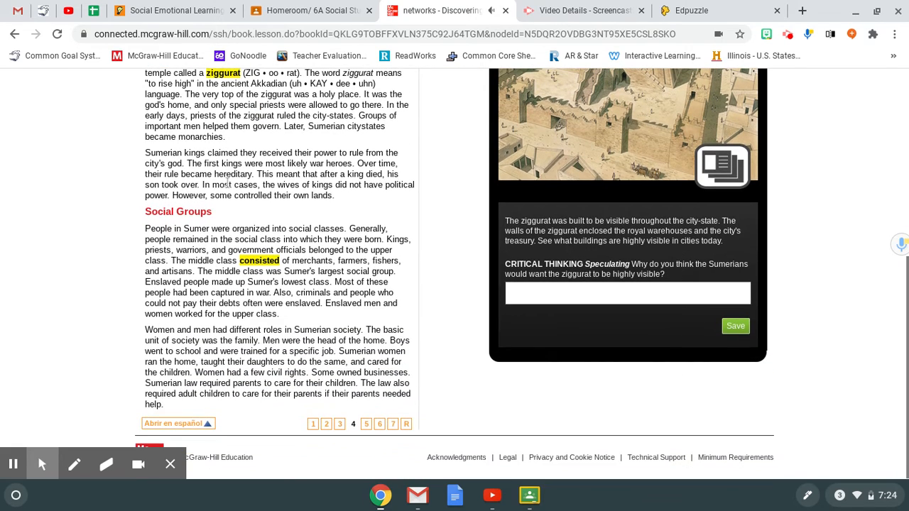
mouse_move(136, 233)
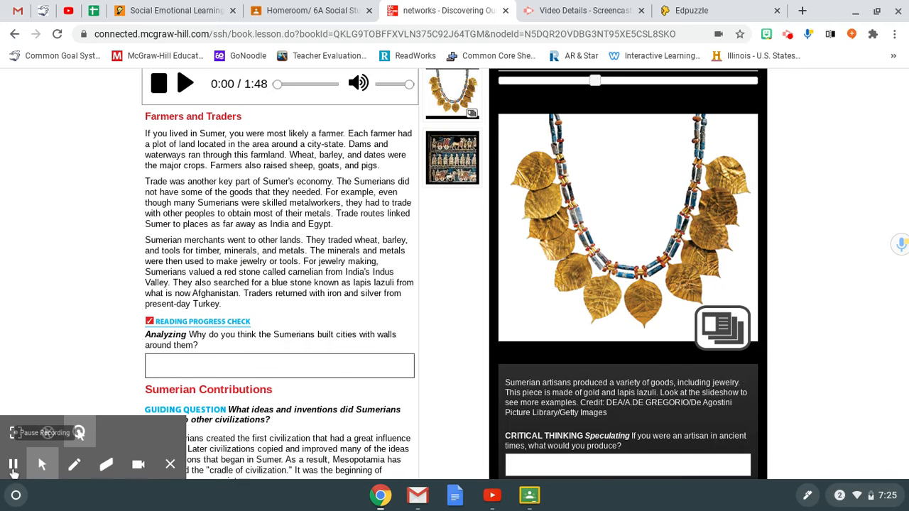
Start the narration of the Farmers and Traders page.
left_click(184, 82)
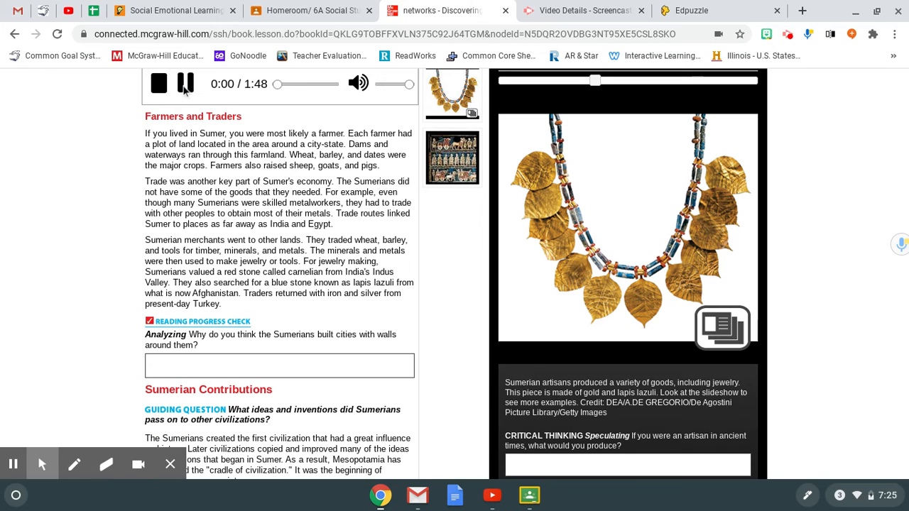
Keep the Farmers and Traders narration playing down to the Sumerian Contributions section.
left_click(185, 83)
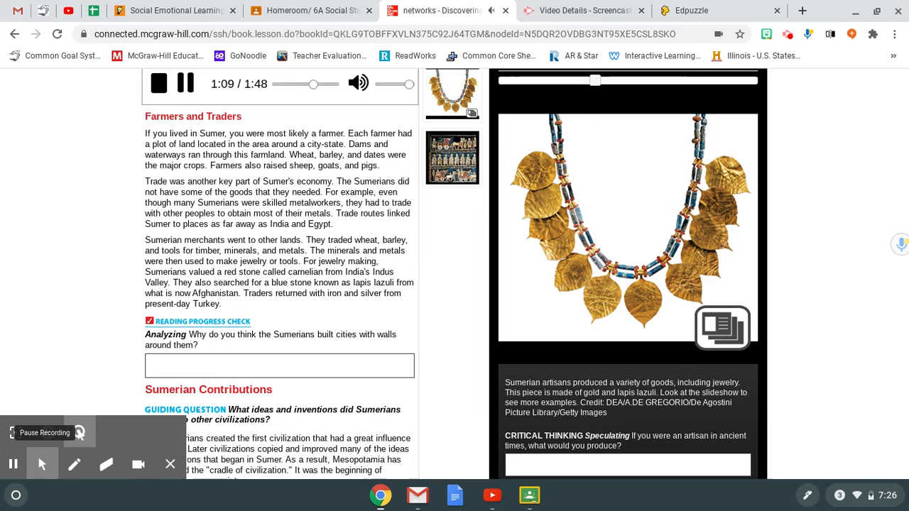
scroll("down", 3)
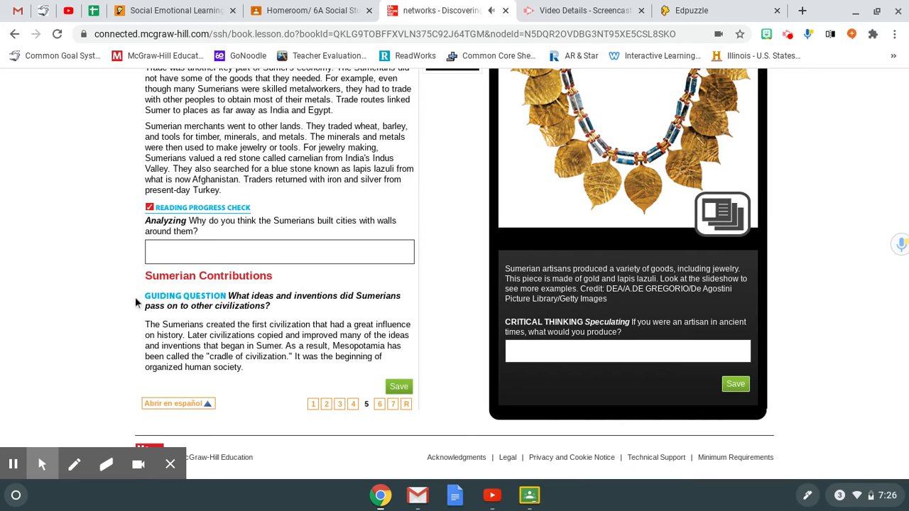
mouse_move(136, 306)
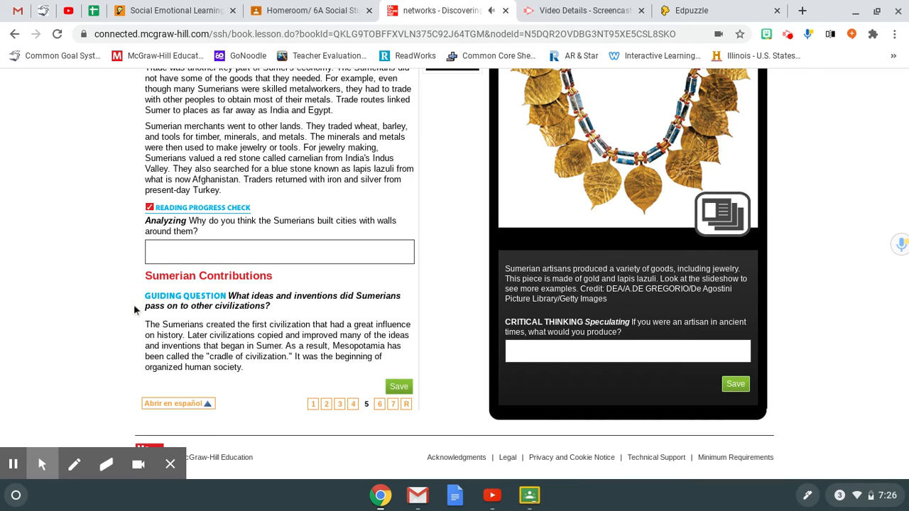
mouse_move(133, 329)
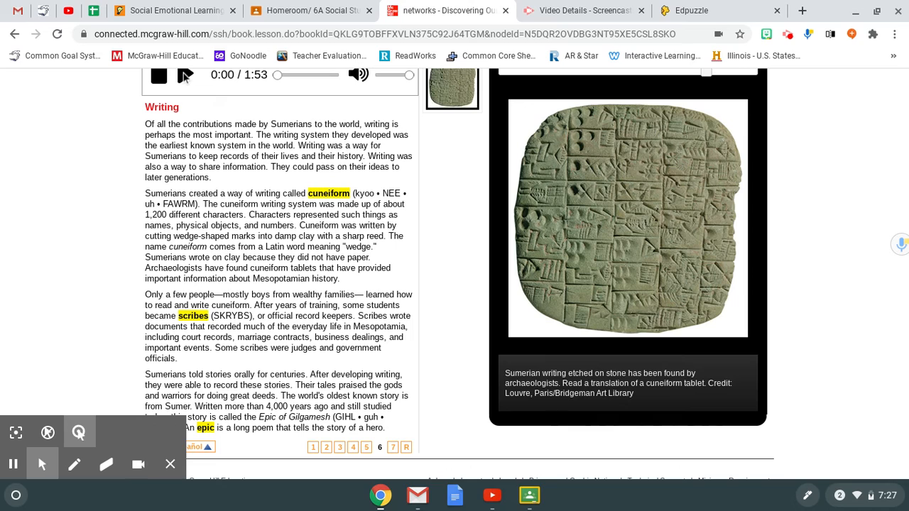
Start the narration of the Writing page on cuneiform.
left_click(186, 74)
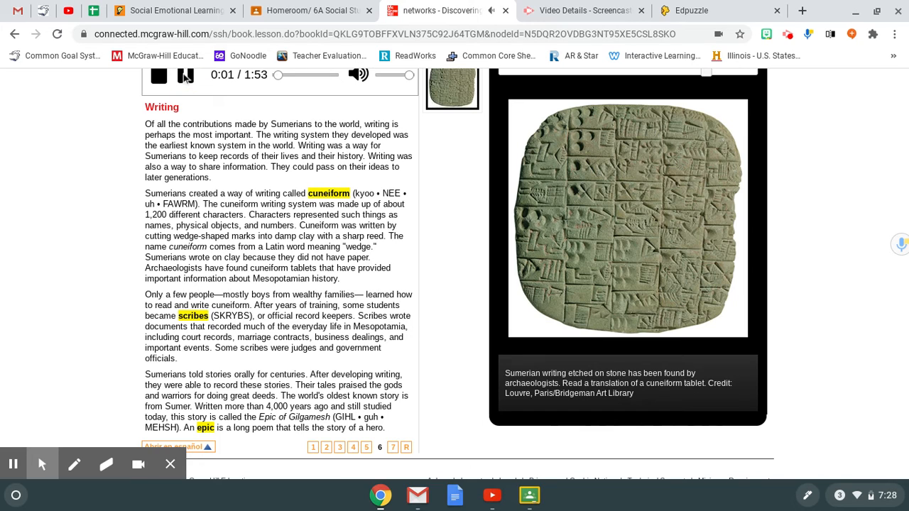
Play the Writing page narration on cuneiform and scribes until it finishes.
left_click(184, 73)
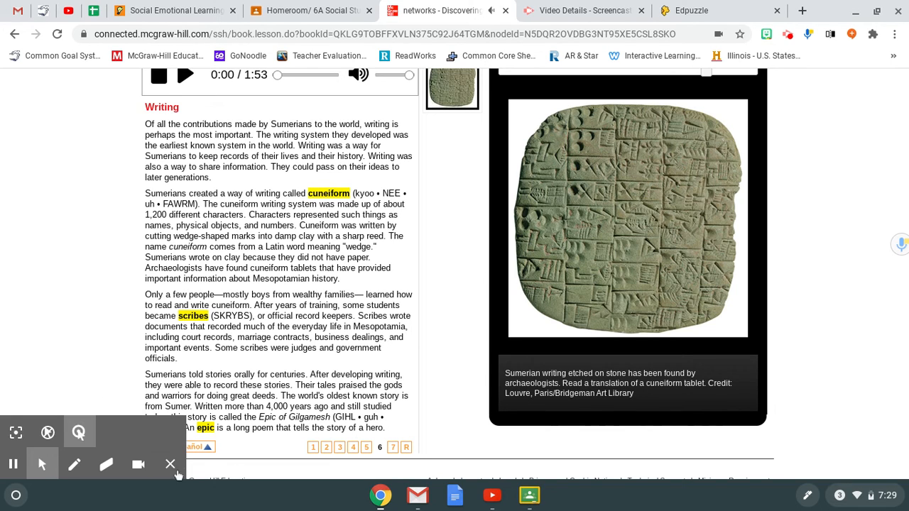
Look over the cuneiform tablet image on the Writing page.
left_click(138, 463)
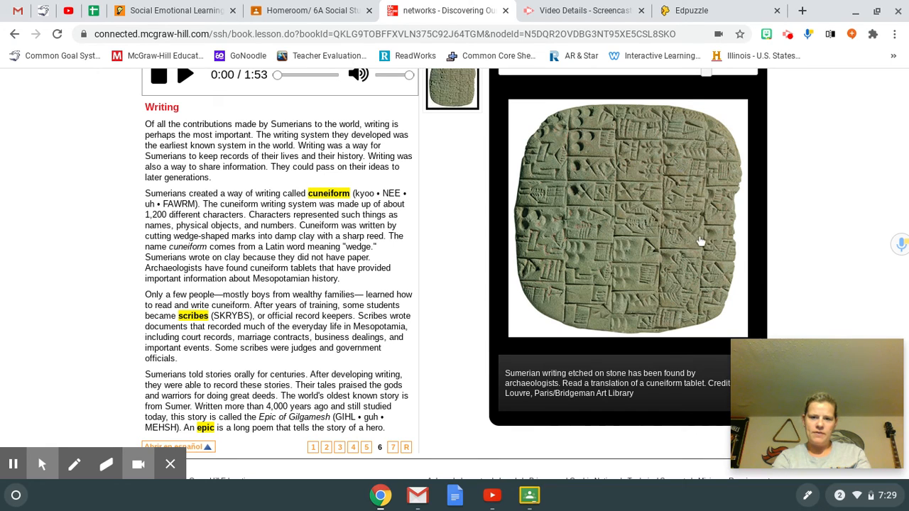
mouse_move(698, 241)
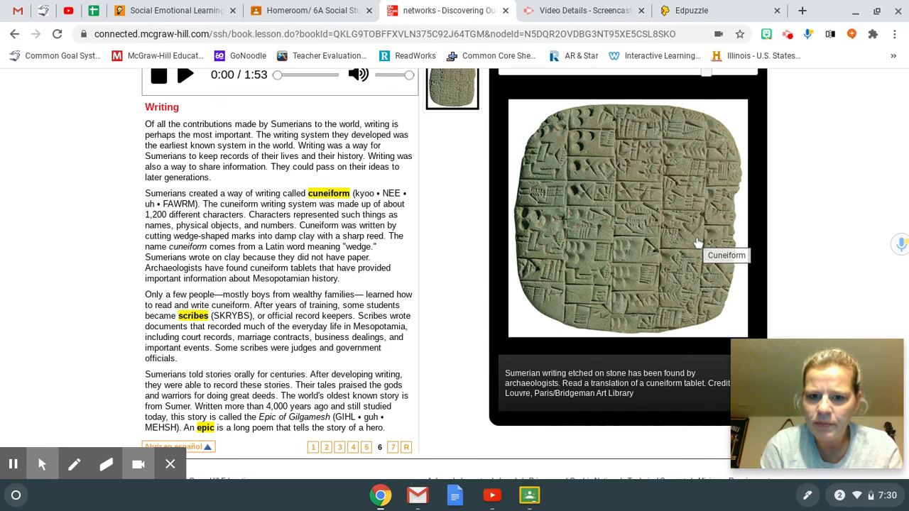
mouse_move(675, 249)
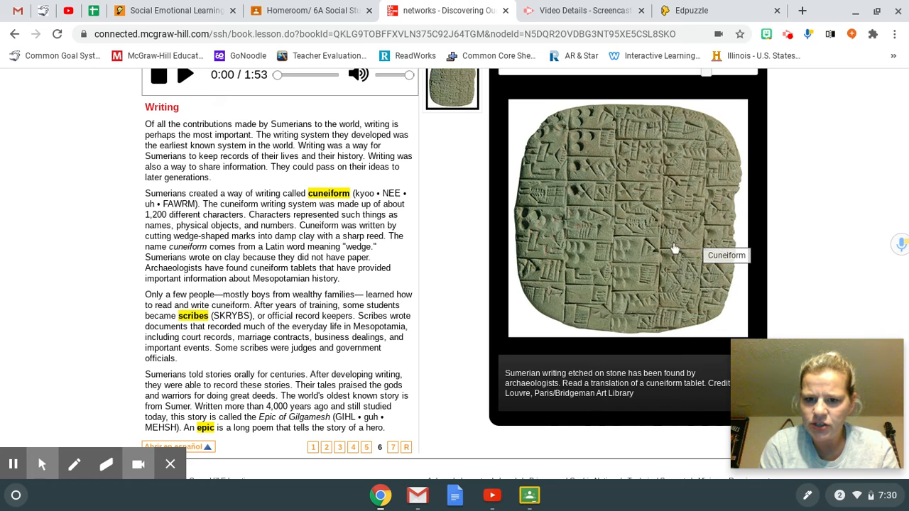
mouse_move(661, 284)
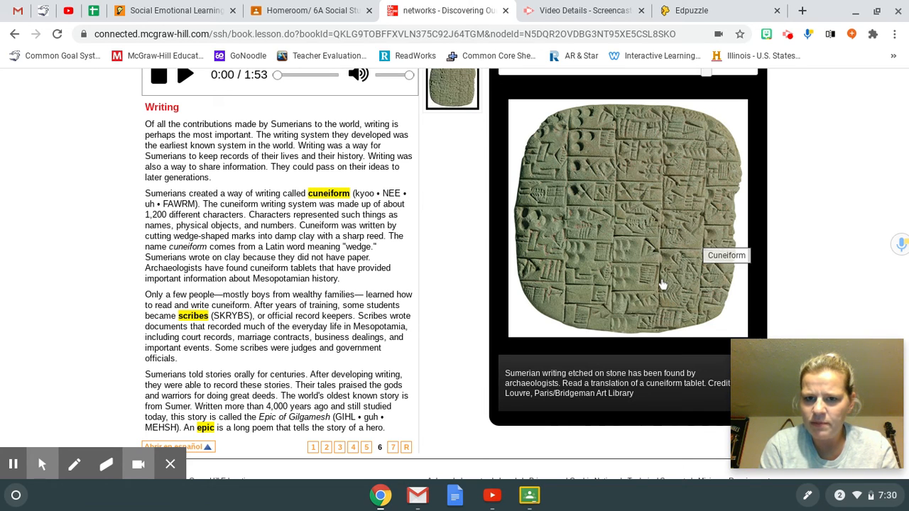
mouse_move(591, 270)
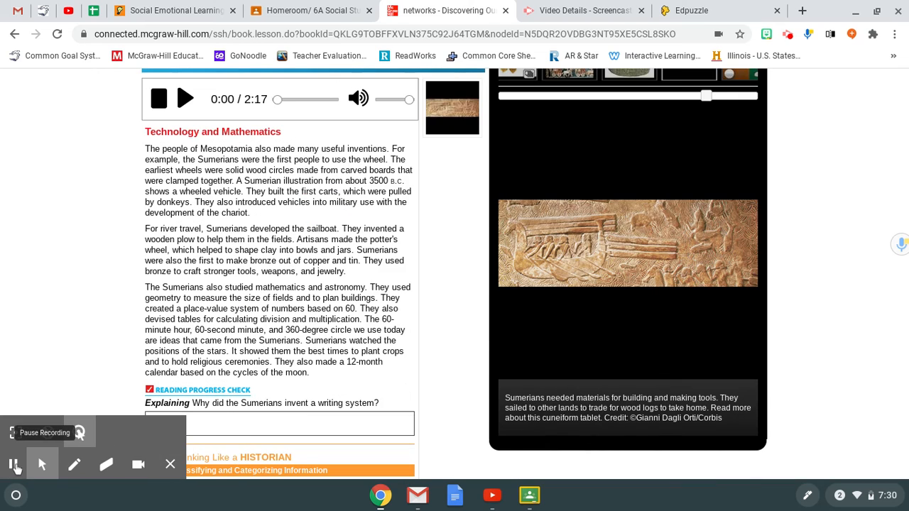
left_click(184, 99)
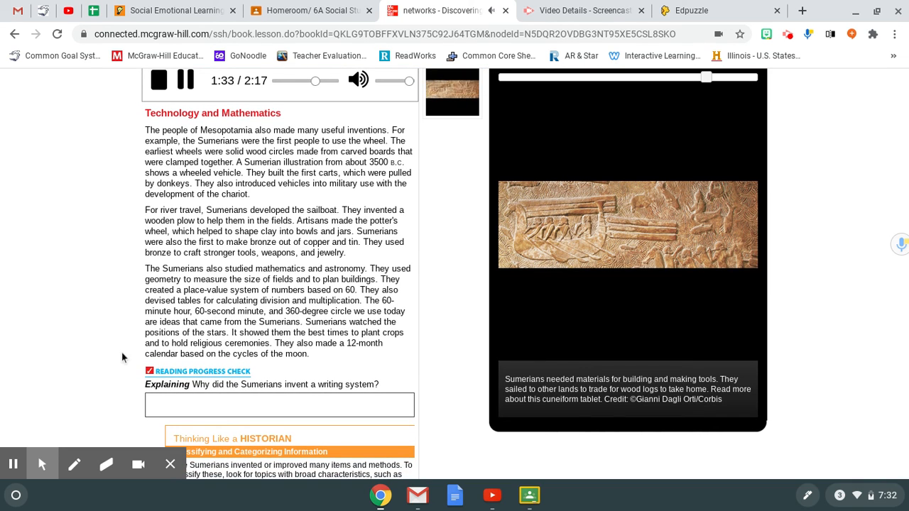
mouse_move(122, 394)
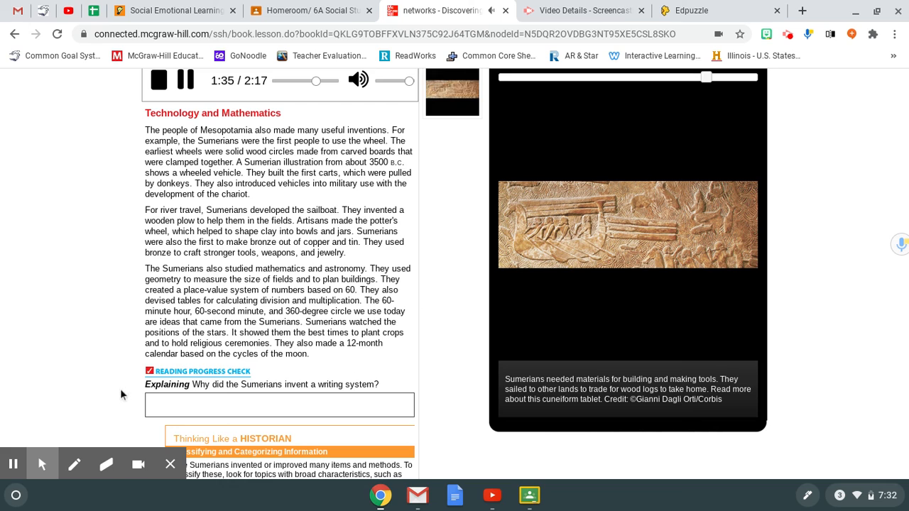